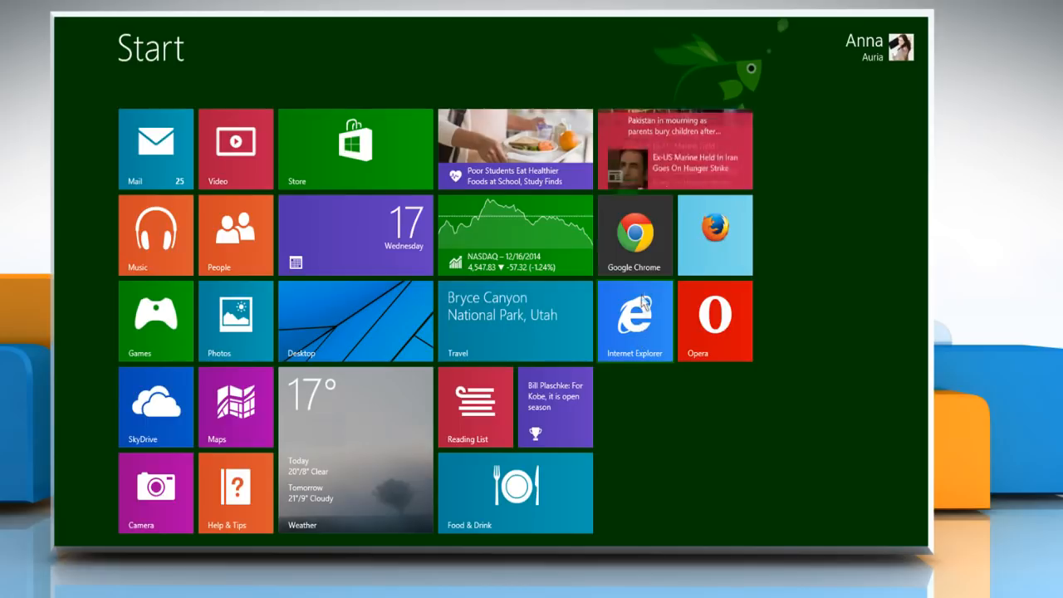
{"action": "left_click", "coordinate": [634, 320]}
{"action": "type", "text": "www.youtube.co"}
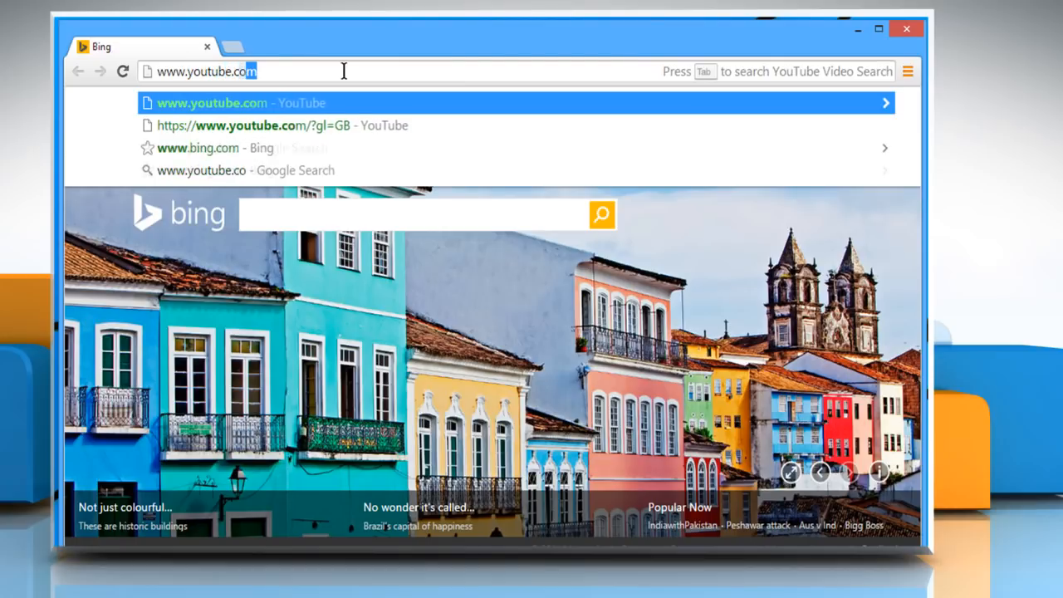
{"action": "key", "text": "Return"}
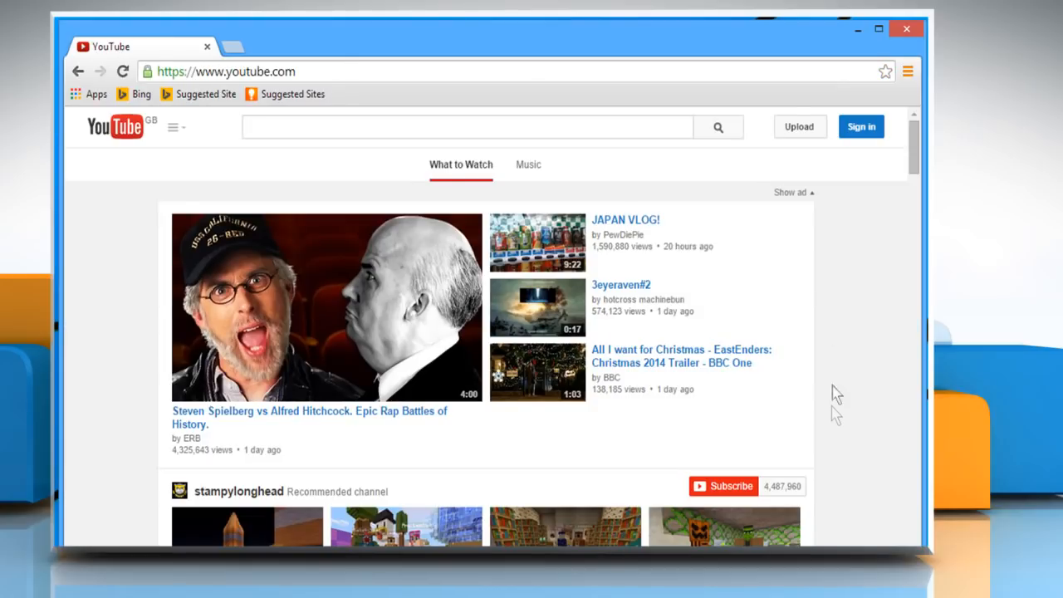
{"action": "left_click", "coordinate": [861, 126]}
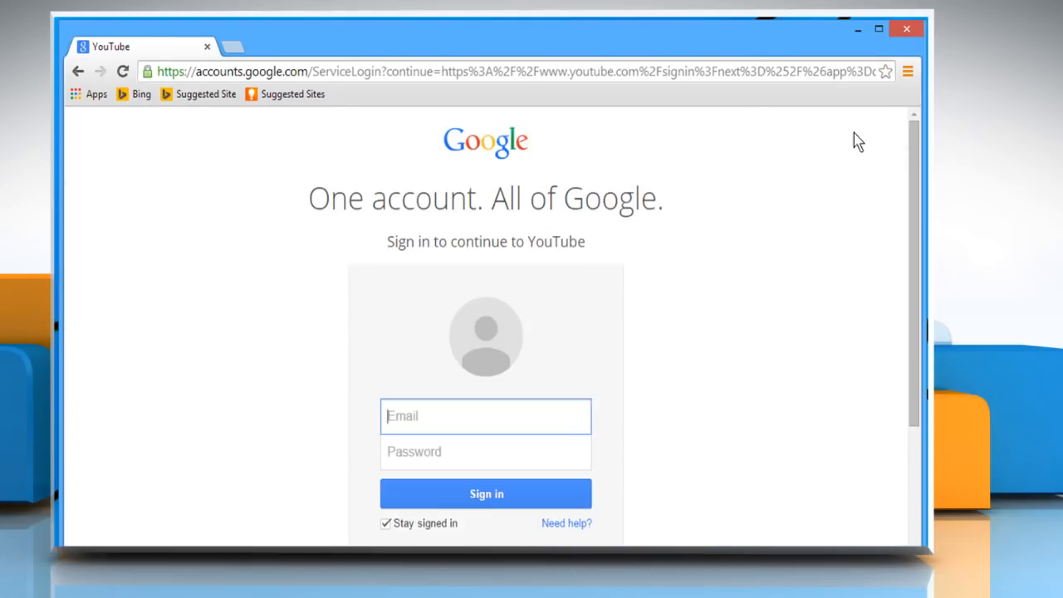
{"action": "type", "text": "adambaldwin81"}
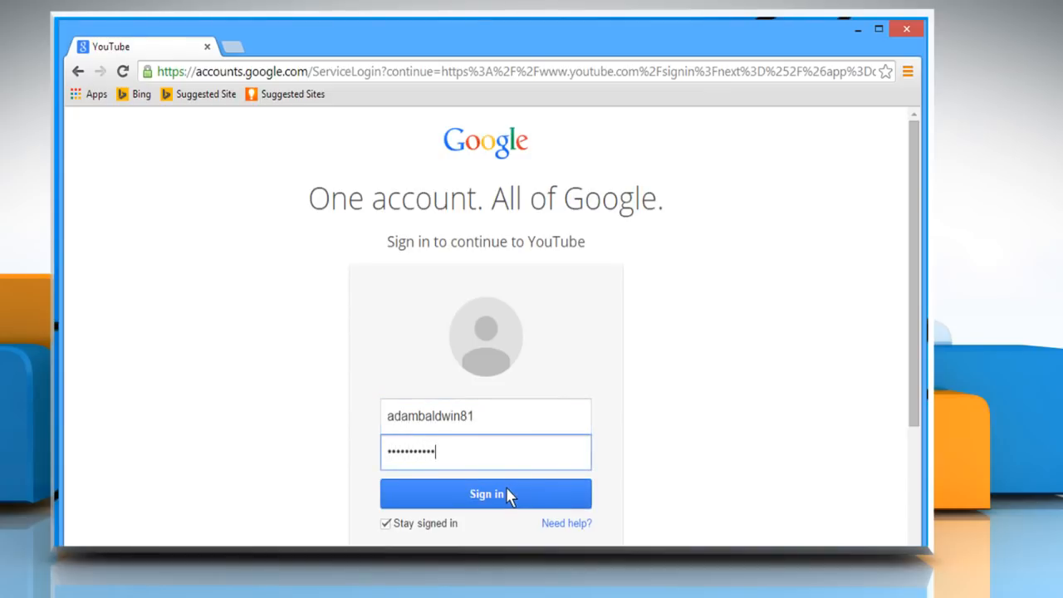
{"action": "left_click", "coordinate": [486, 493]}
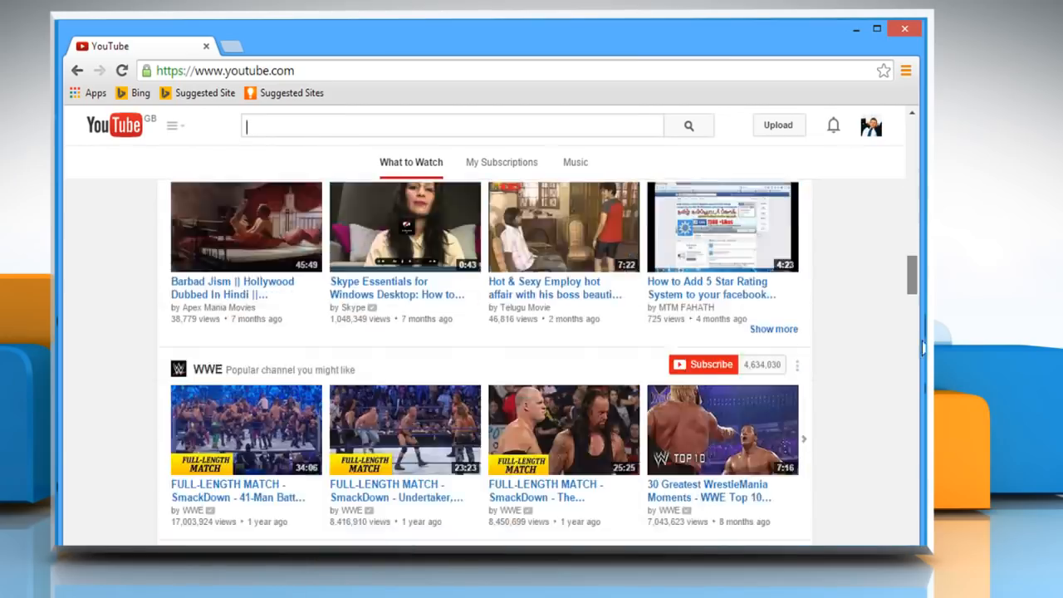
Switch Safety mode from Off to On in the footer and save.
{"action": "scroll", "scroll_direction": "down", "scroll_amount": 3}
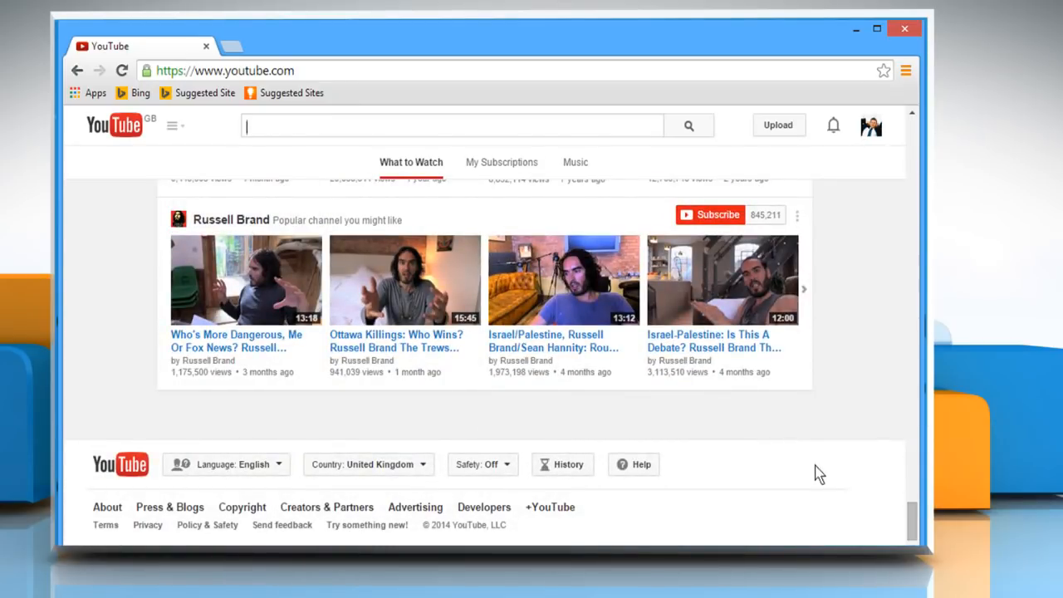
{"action": "left_click", "coordinate": [483, 463]}
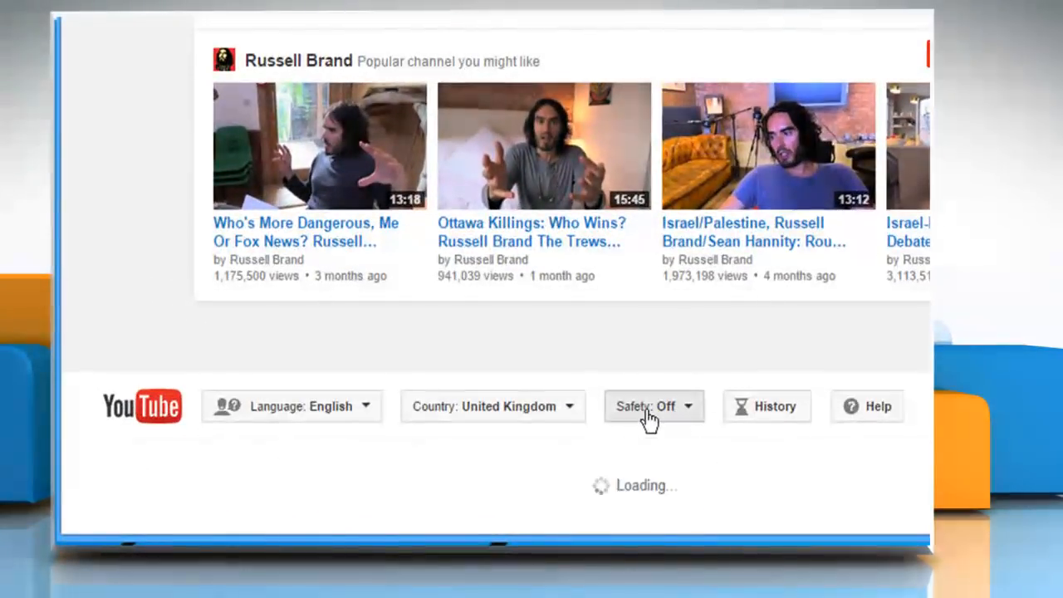
{"action": "left_click", "coordinate": [653, 406]}
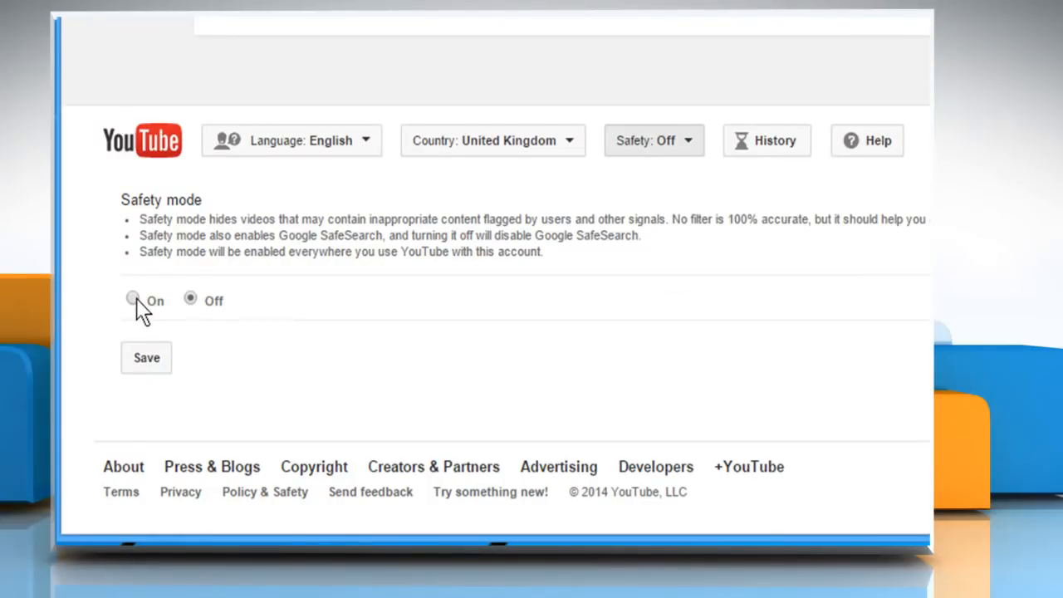
{"action": "left_click", "coordinate": [132, 298]}
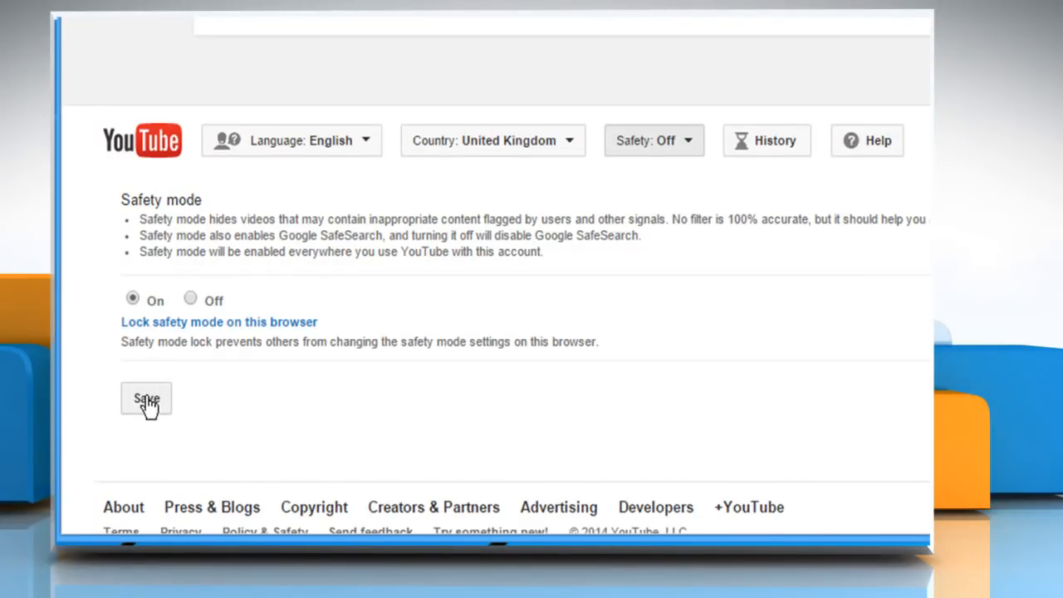
{"action": "left_click", "coordinate": [146, 398]}
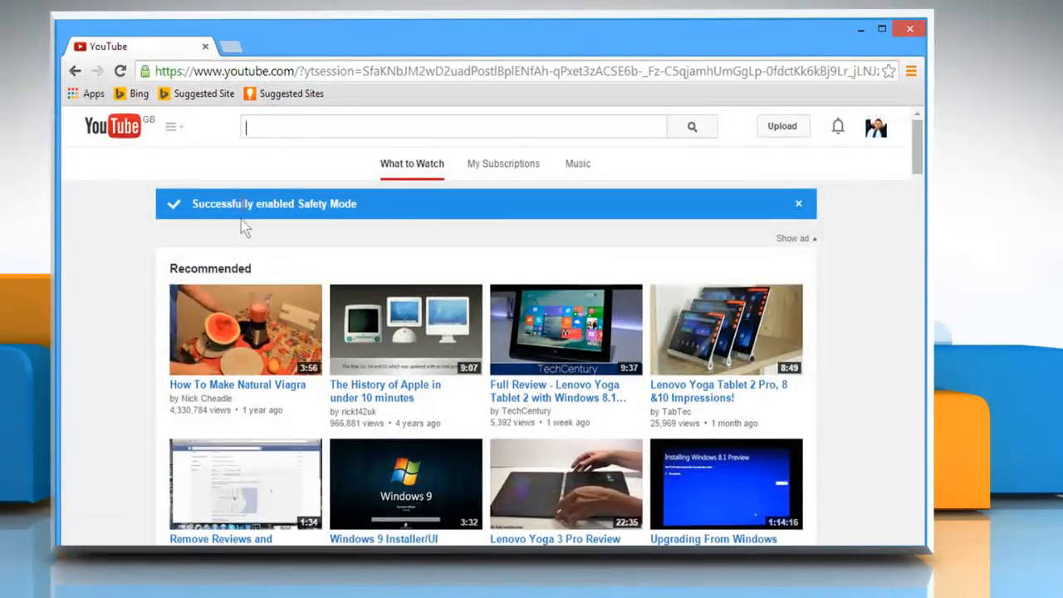
{"action": "mouse_move", "coordinate": [372, 220]}
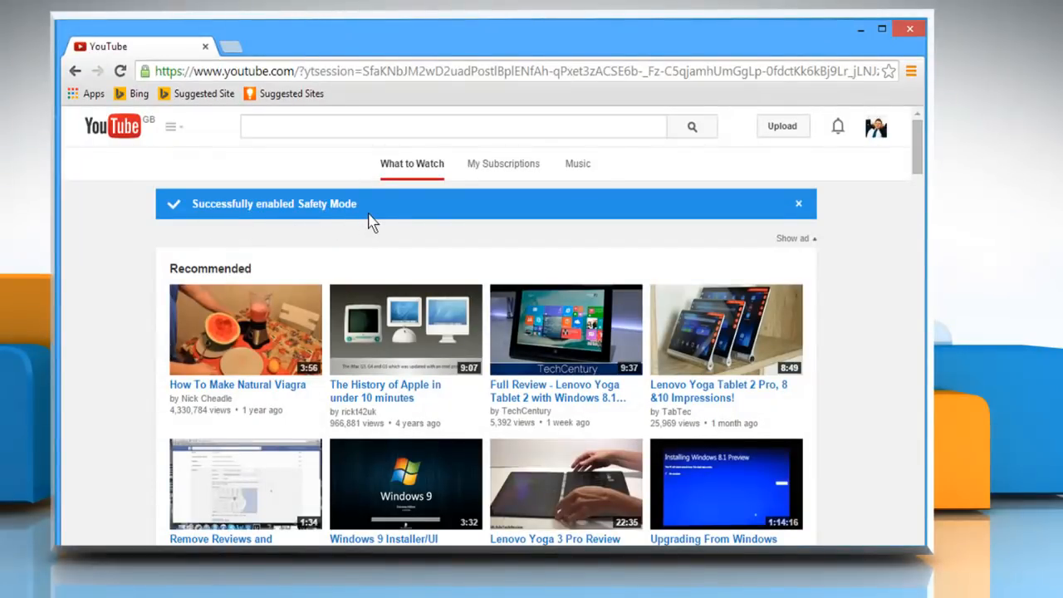